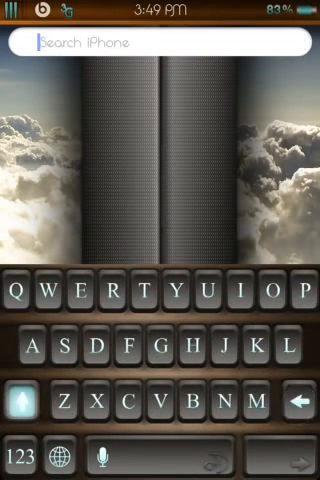
# Step: Show the themed Spotlight keyboard, Phone keypad and Settings list, then return home
pyautogui.write('Tedueu')
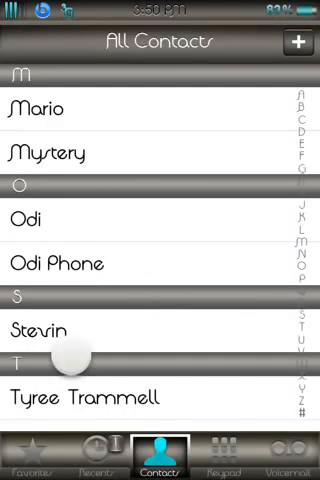
pyautogui.click(96, 437)
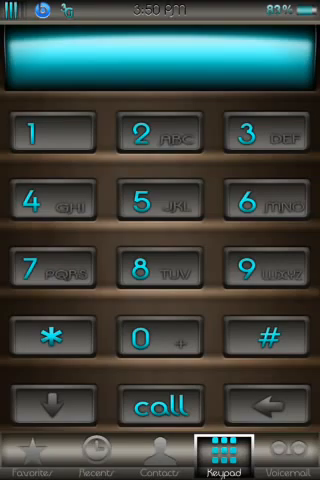
pyautogui.press('home')
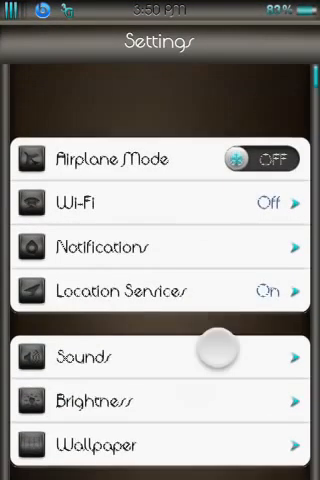
pyautogui.scroll(-3)
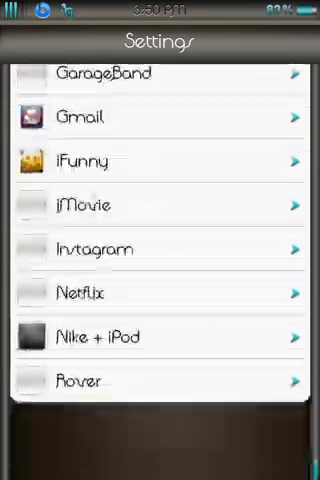
pyautogui.press('home')
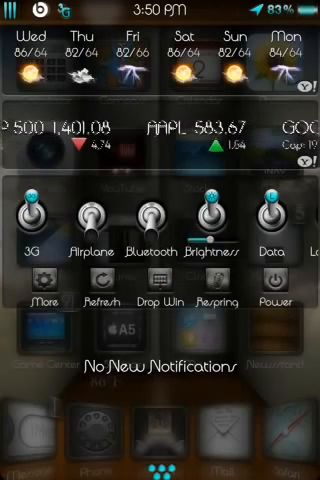
# Step: View the notification center's weather forecast, stock ticker and SBSettings toggles
pyautogui.hscroll(-3)
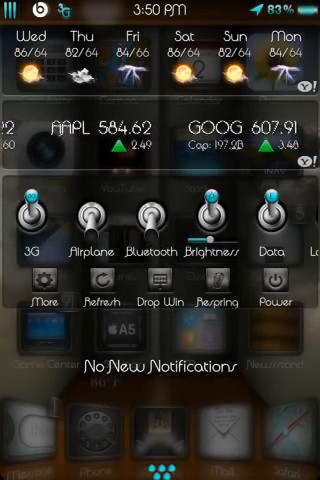
pyautogui.hscroll(-3)
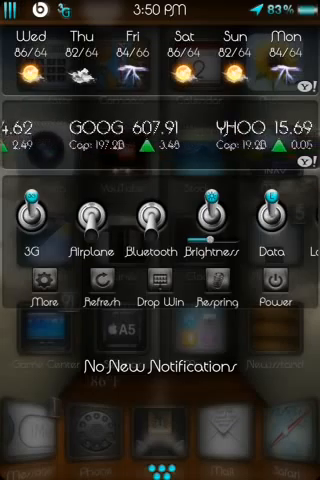
pyautogui.hscroll(-3)
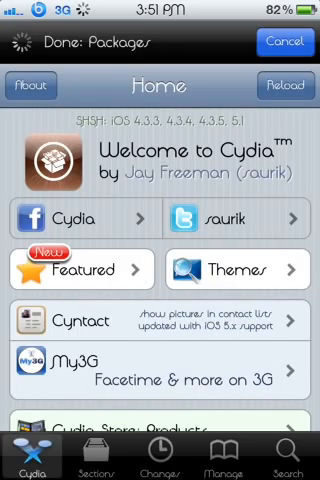
# Step: Scroll Cydia's Home page while its packages finish reloading
pyautogui.scroll(-3)
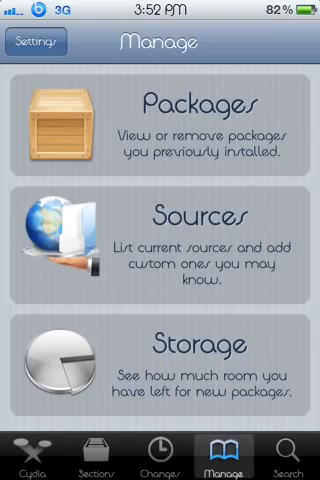
# Step: Start adding a new source under Manage > Sources, typing 'iho' as the URL
pyautogui.click(160, 227)
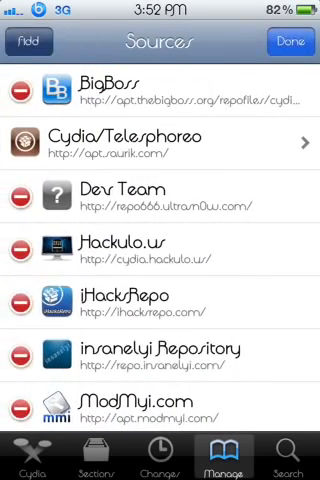
pyautogui.click(30, 43)
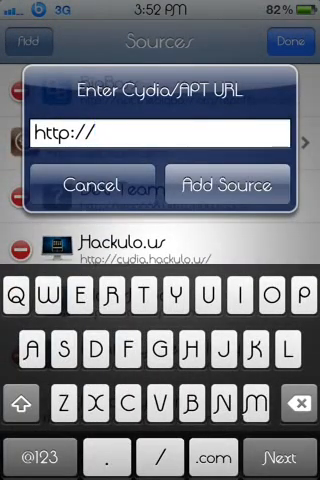
pyautogui.click(97, 184)
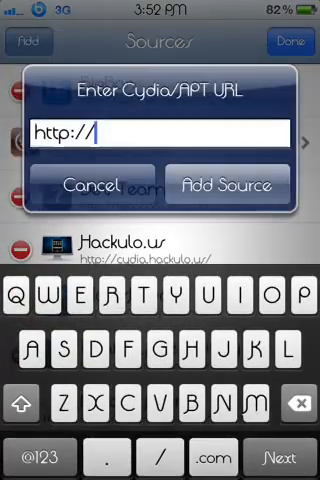
pyautogui.write('iho')
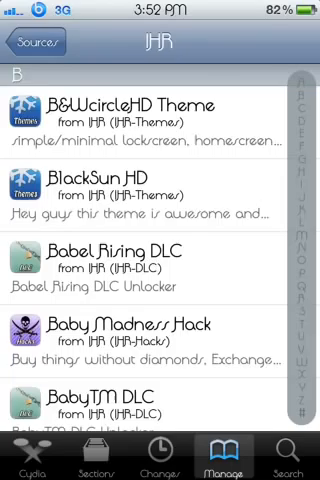
# Step: Browse the IHR source's packages down to the chocolateHD entries, then bring up search
pyautogui.scroll(-3)
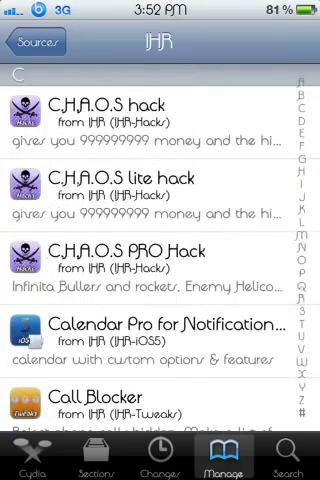
pyautogui.scroll(-3)
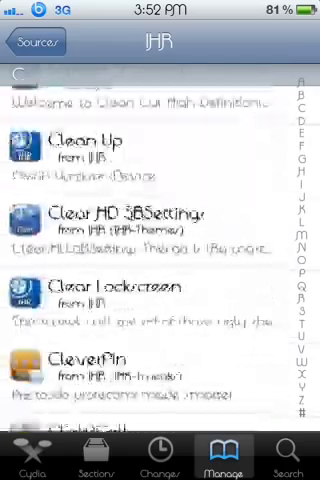
pyautogui.scroll(-3)
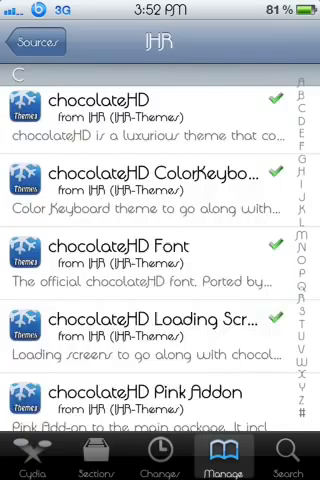
pyautogui.scroll(-3)
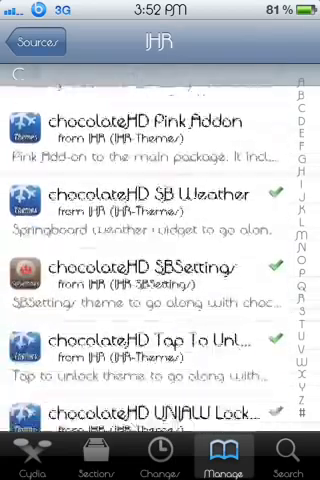
pyautogui.click(287, 455)
pyautogui.write('Chocolate')
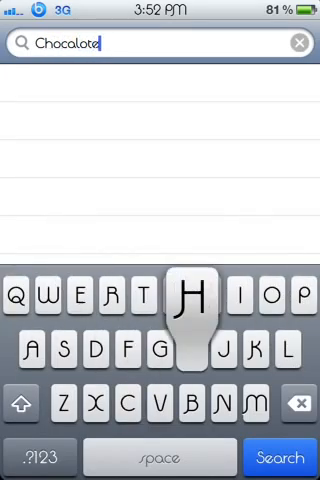
# Step: Search Cydia for 'Chocolatehd' and scroll through the results
pyautogui.click(189, 295)
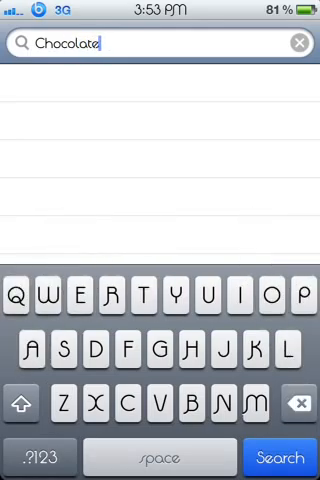
pyautogui.write('hd')
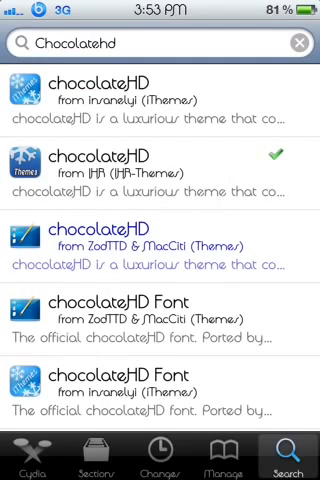
pyautogui.scroll(-3)
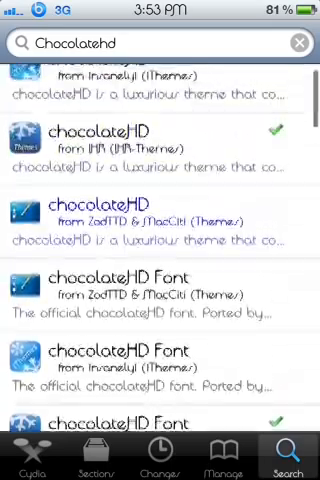
pyautogui.scroll(-3)
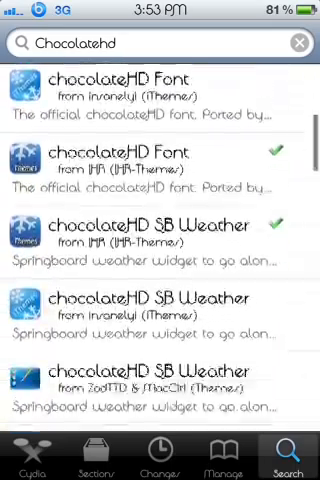
pyautogui.scroll(-3)
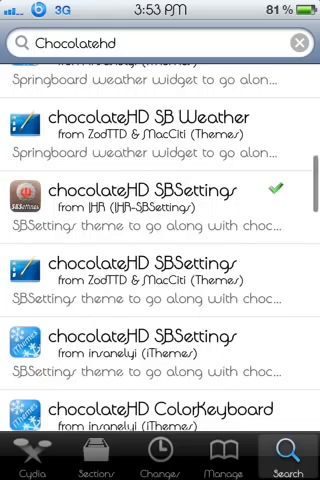
pyautogui.scroll(-3)
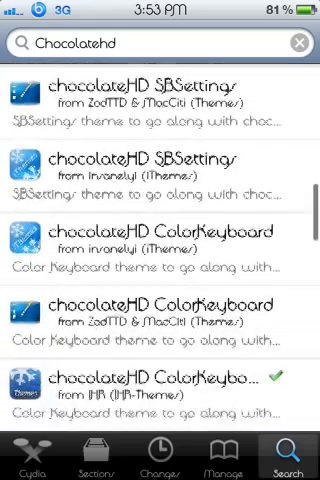
pyautogui.scroll(-3)
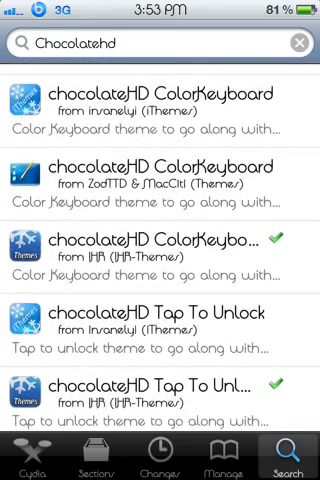
pyautogui.scroll(-3)
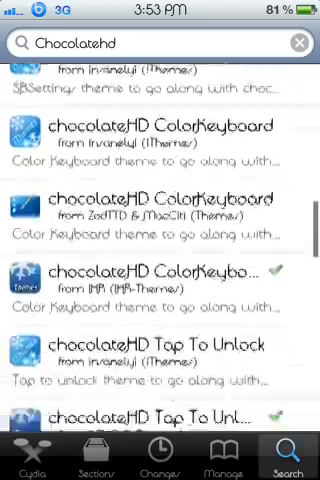
# Step: Finish reviewing the chocolateHD add-on results and exit Cydia to the home screen
pyautogui.scroll(-3)
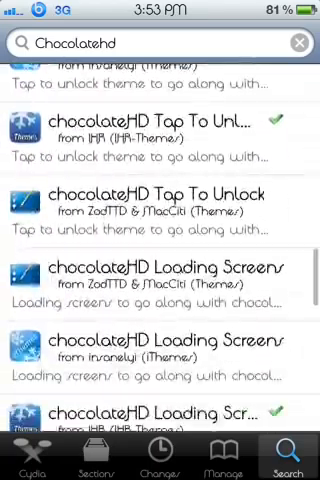
pyautogui.scroll(-3)
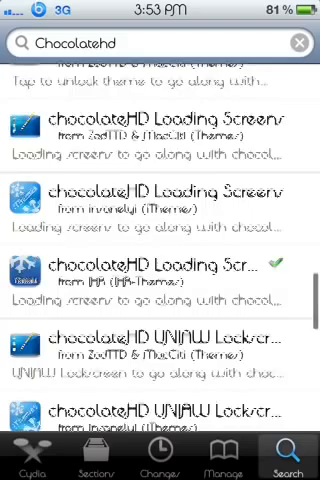
pyautogui.scroll(3)
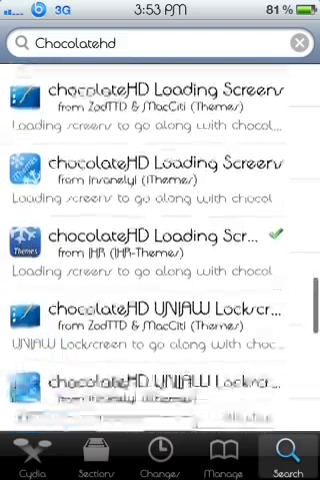
pyautogui.scroll(-3)
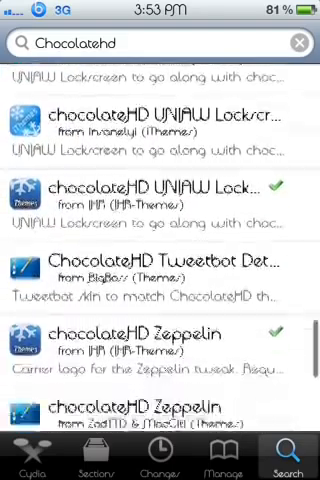
pyautogui.scroll(-3)
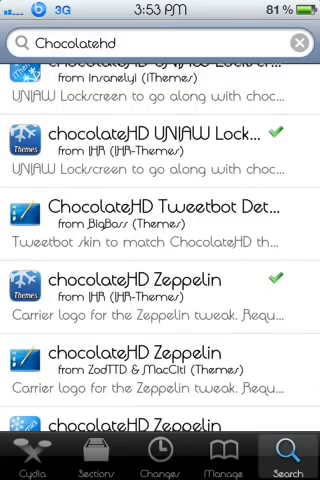
pyautogui.scroll(-3)
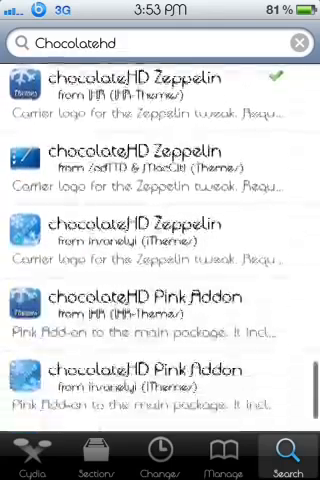
pyautogui.scroll(-3)
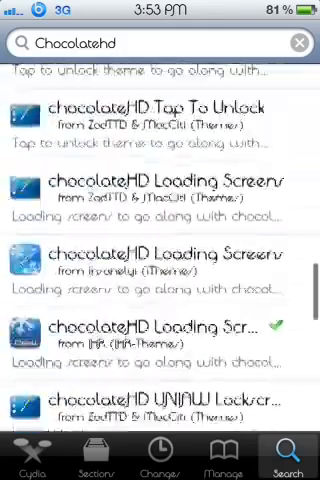
pyautogui.scroll(3)
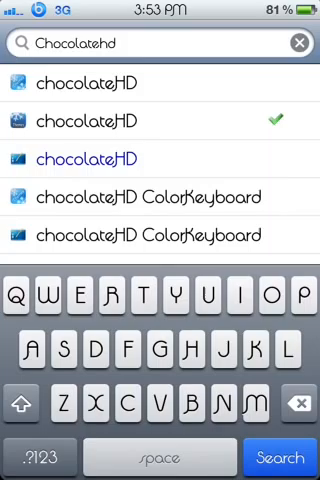
pyautogui.click(301, 44)
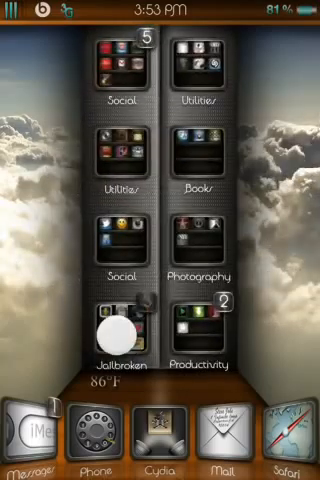
# Step: Select chocolateHD theme in ColorKeyboard's Themes list, then return to the Settings list
pyautogui.click(119, 345)
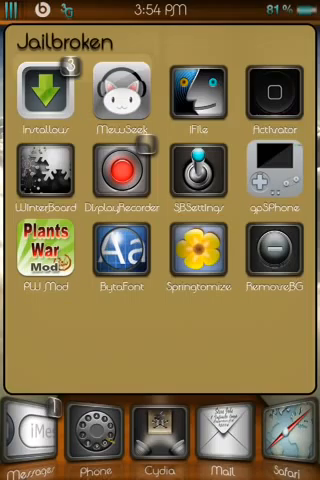
pyautogui.hscroll(-3)
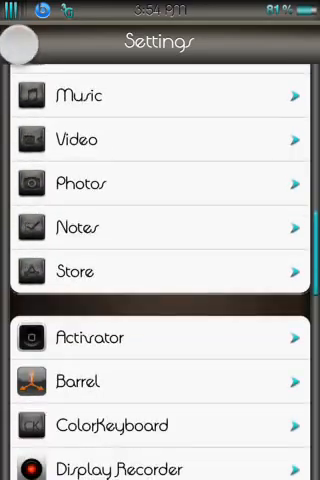
pyautogui.scroll(3)
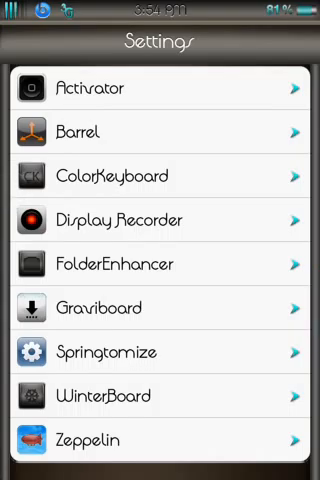
pyautogui.scroll(-3)
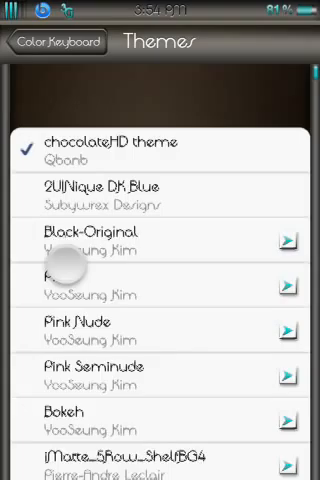
pyautogui.click(50, 42)
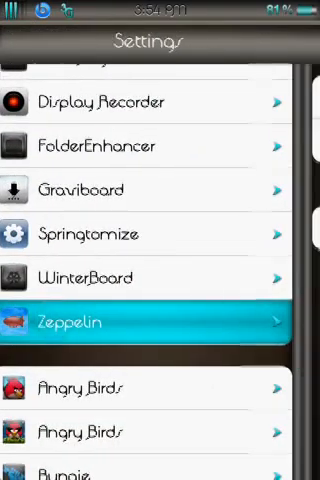
# Step: Set Zeppelin's carrier logo to Dark Knight
pyautogui.click(160, 320)
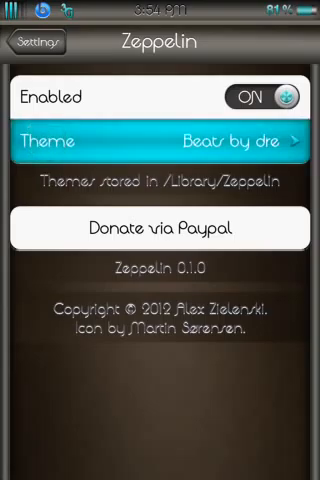
pyautogui.click(160, 140)
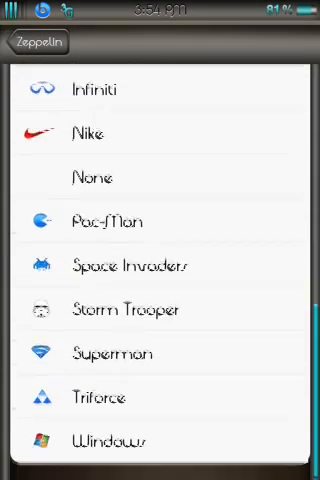
pyautogui.scroll(3)
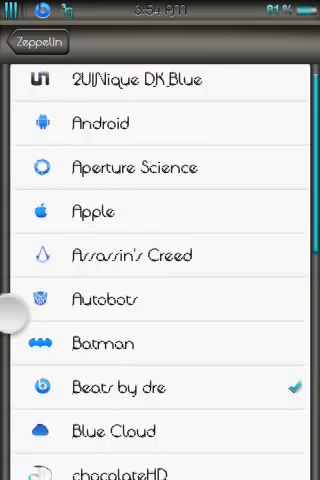
pyautogui.scroll(-3)
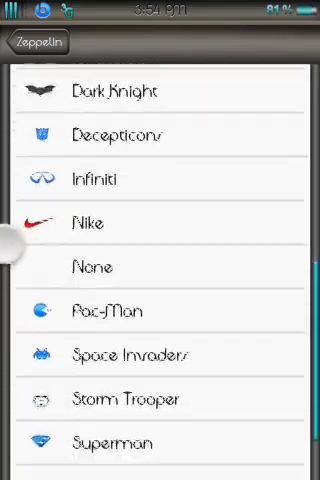
pyautogui.scroll(-3)
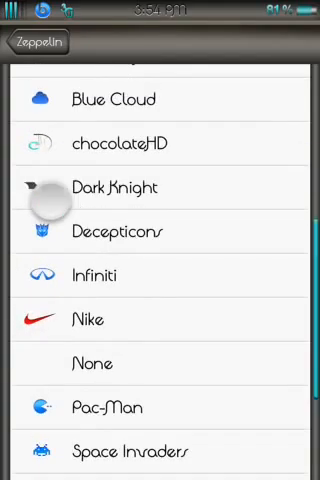
pyautogui.click(105, 188)
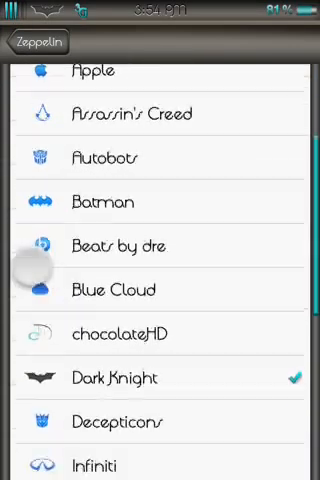
# Step: Switch the Zeppelin carrier logo to Superman
pyautogui.scroll(-3)
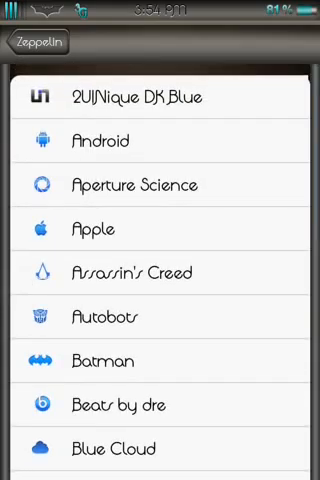
pyautogui.scroll(-3)
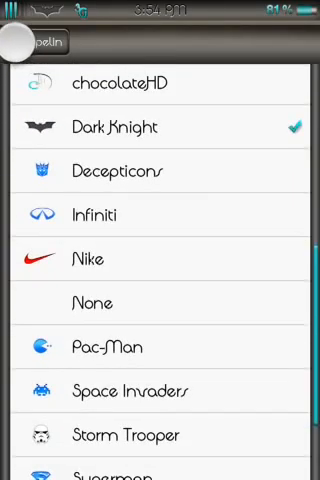
pyautogui.scroll(-3)
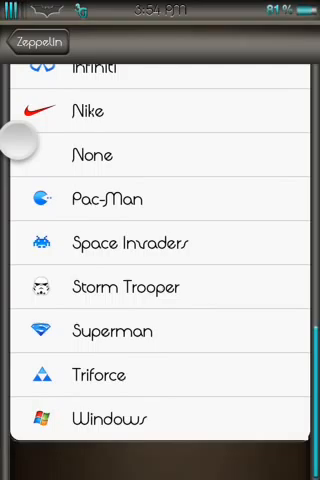
pyautogui.click(160, 392)
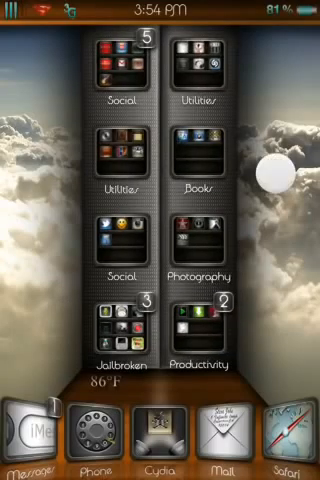
# Step: Page through the home screen and launch iFile at /var/mobile
pyautogui.click(122, 343)
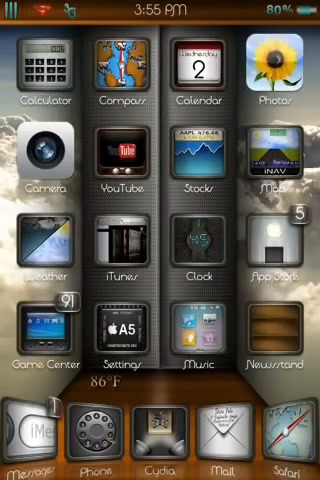
pyautogui.click(31, 443)
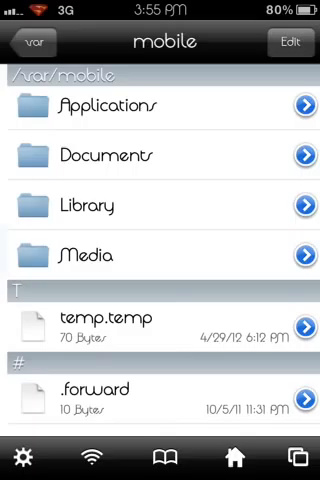
# Step: Open SBweather.theme's Wallpaper.html from the installed themes and search its text for 'va'
pyautogui.click(37, 42)
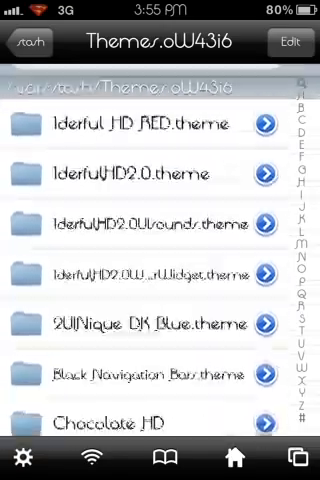
pyautogui.scroll(-3)
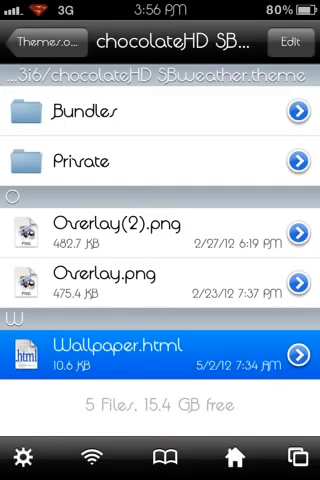
pyautogui.click(160, 355)
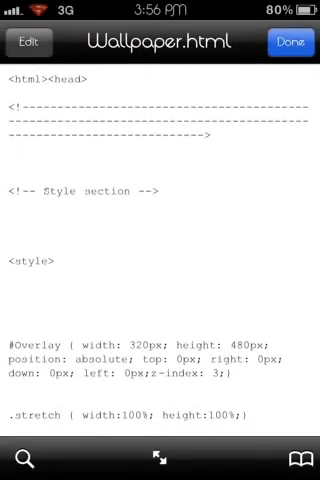
pyautogui.scroll(-3)
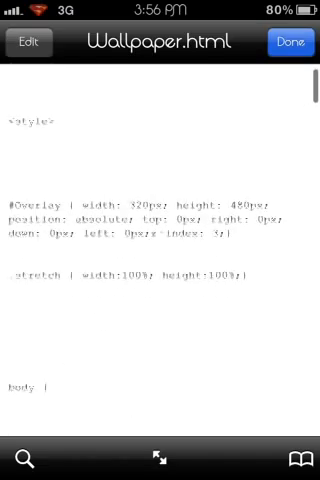
pyautogui.click(27, 458)
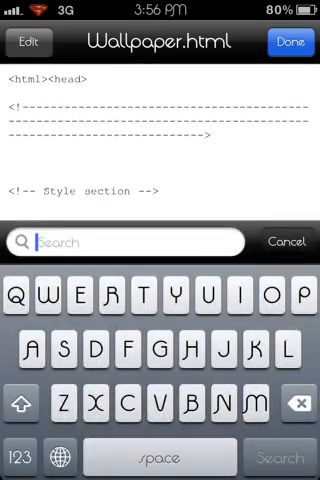
pyautogui.write('va')
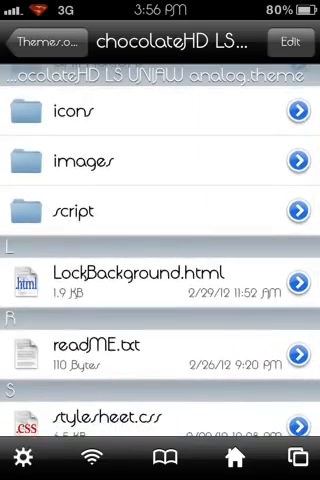
# Step: Check chocolateHD's LockBackground.html, then view the 30066 locale variable in script/theme.js
pyautogui.click(160, 280)
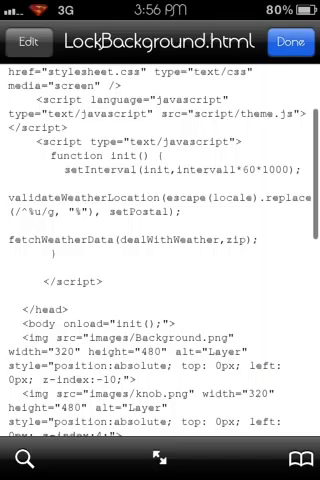
pyautogui.click(20, 441)
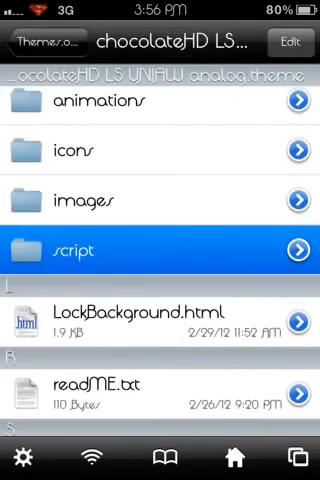
pyautogui.click(30, 43)
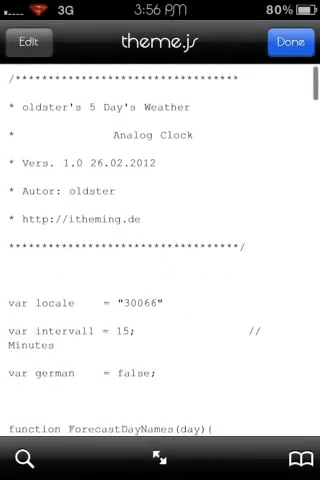
pyautogui.click(289, 43)
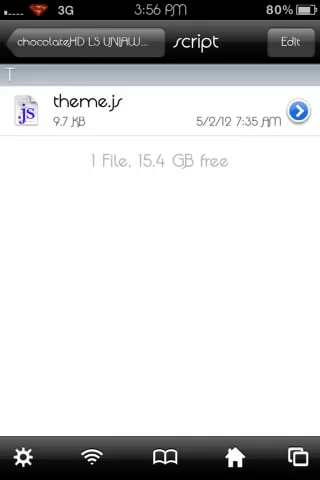